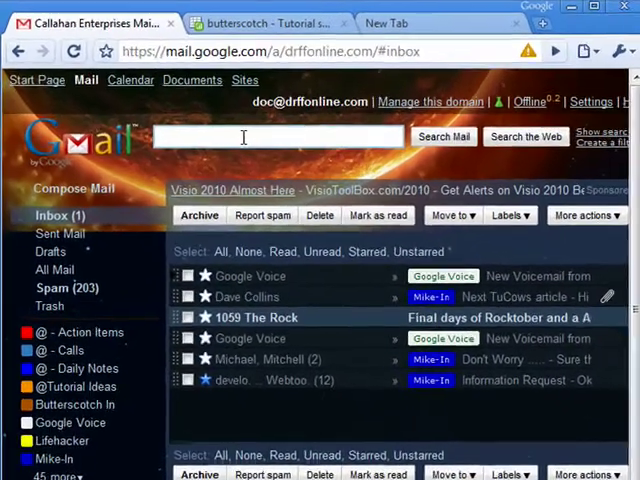
Try out search queries combining a label with andrew as the sender.
{"action": "type", "text": "label:unread from"}
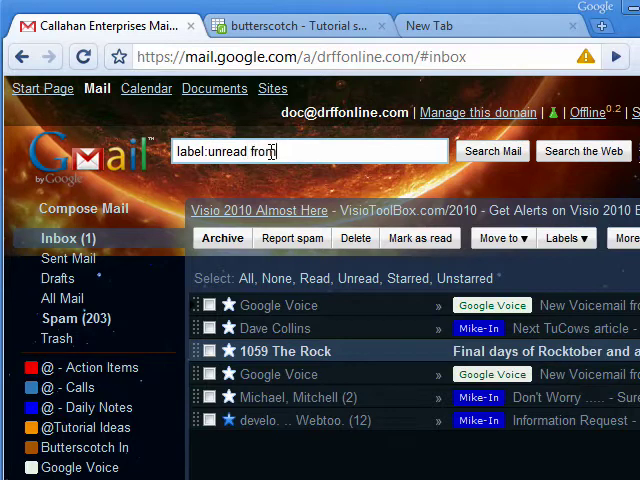
{"action": "type", "text": ":andrew"}
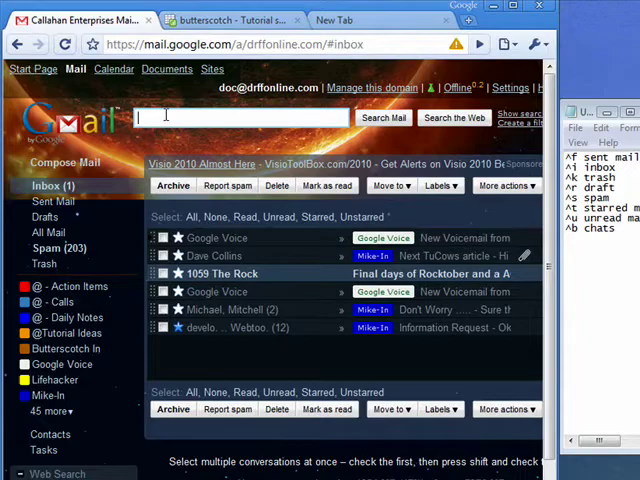
{"action": "type", "text": "label:chat"}
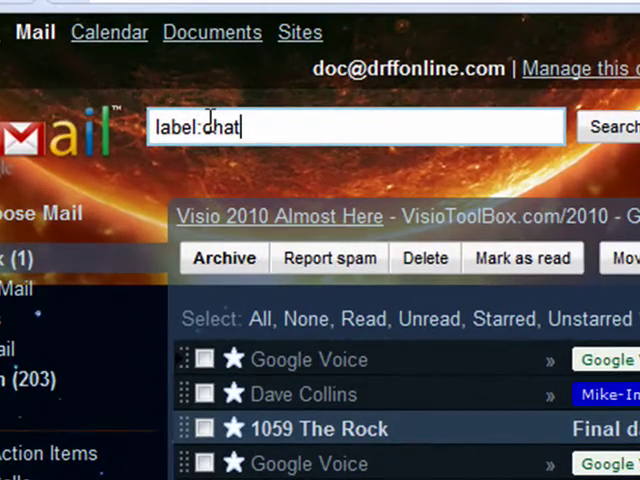
{"action": "type", "text": "from:"}
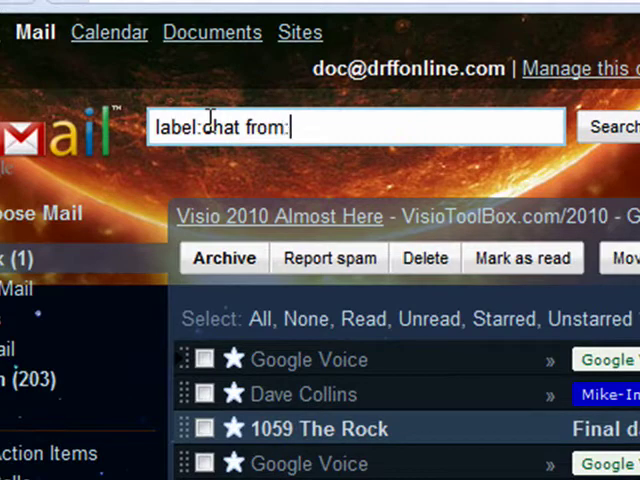
{"action": "type", "text": "anderew"}
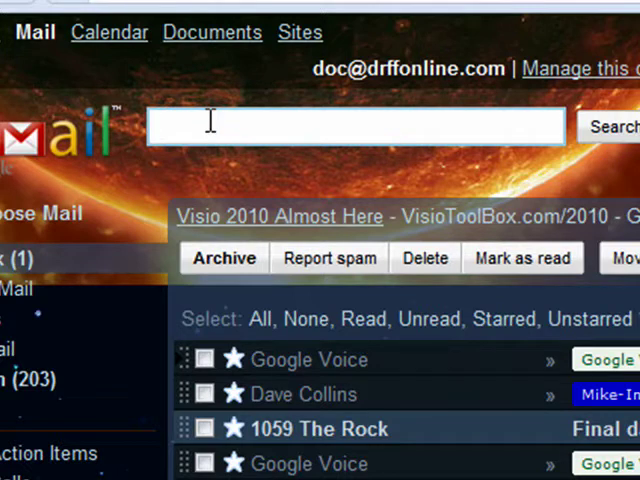
{"action": "type", "text": "l:A"}
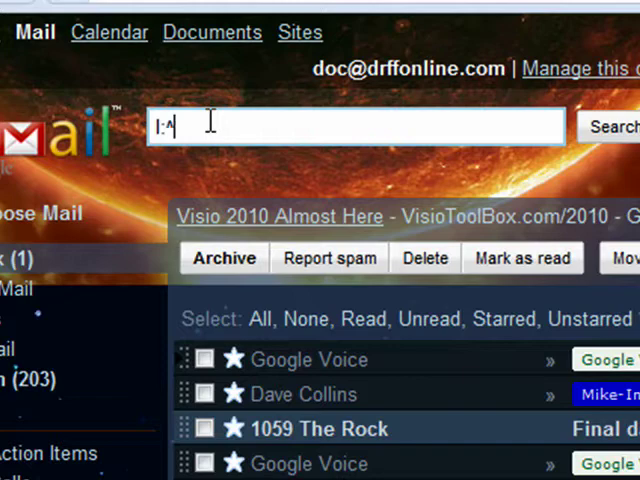
{"action": "type", "text": "b"}
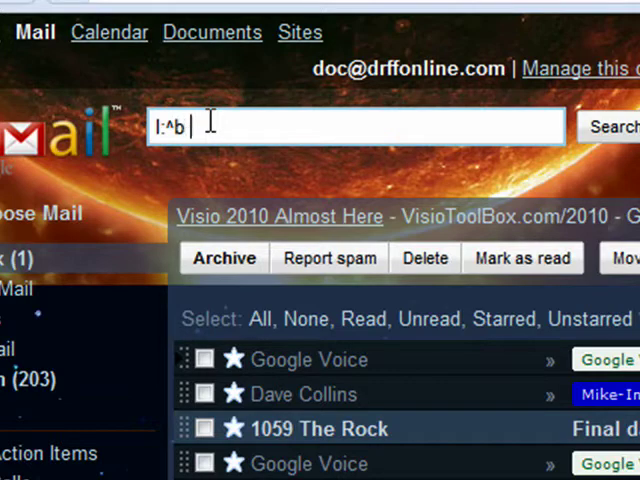
{"action": "type", "text": "from:a"}
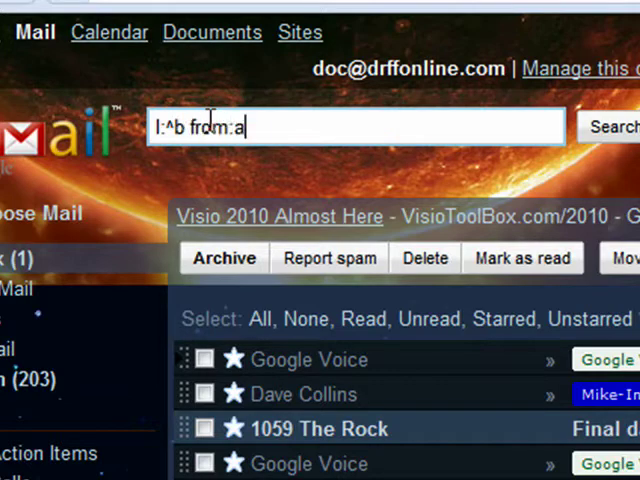
{"action": "type", "text": "ndrew"}
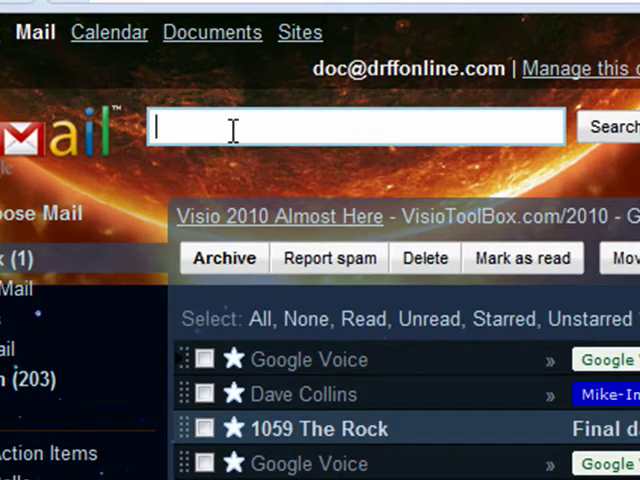
Search Gmail with the query 'l:^f to:andrew'.
{"action": "type", "text": "l:^"}
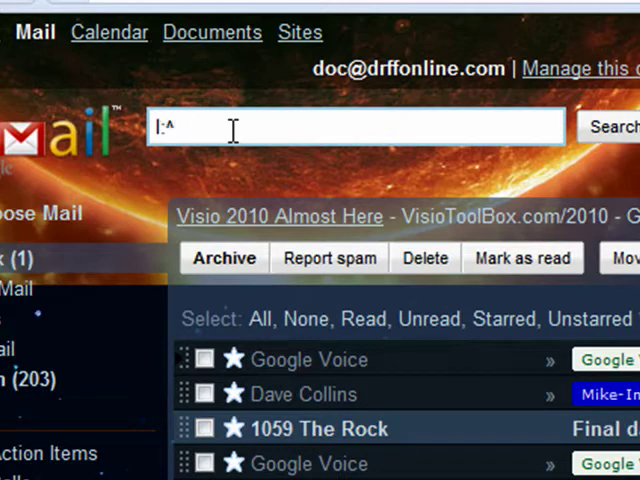
{"action": "type", "text": "t"}
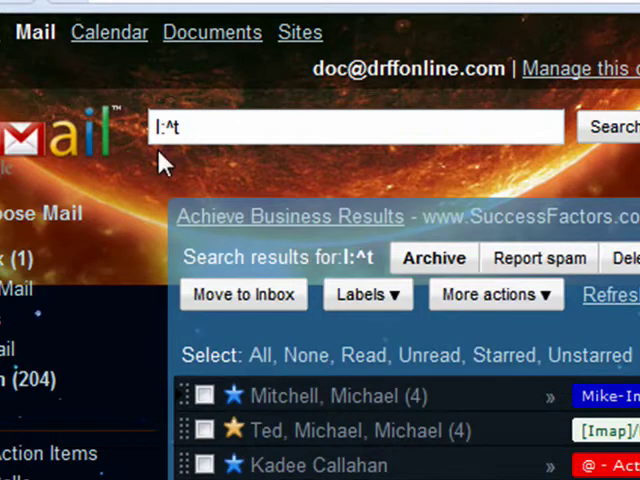
{"action": "mouse_move", "coordinate": [10, 265]}
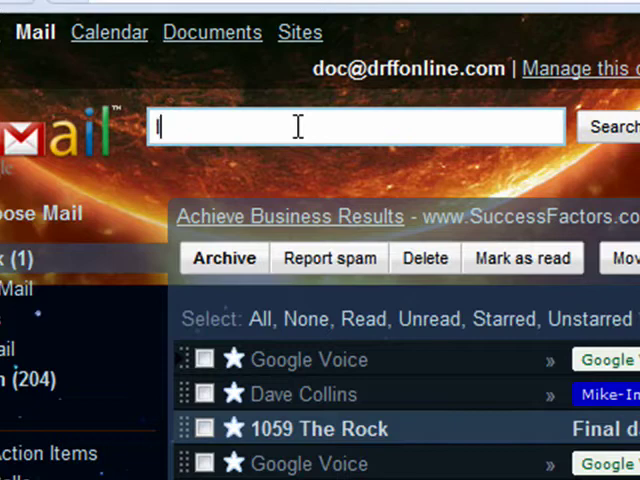
{"action": "type", "text": ":"}
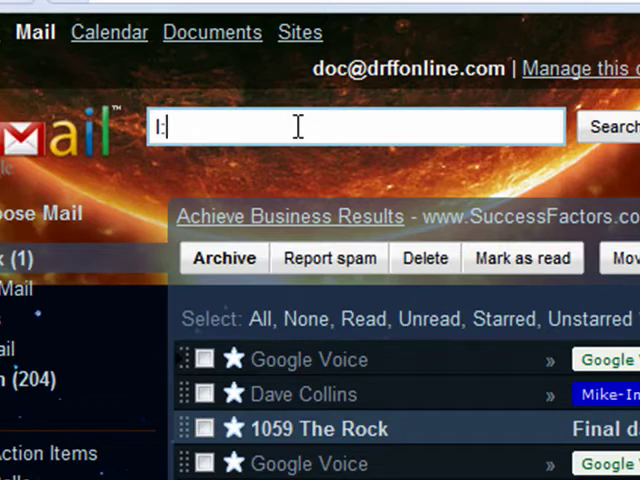
{"action": "type", "text": "^"}
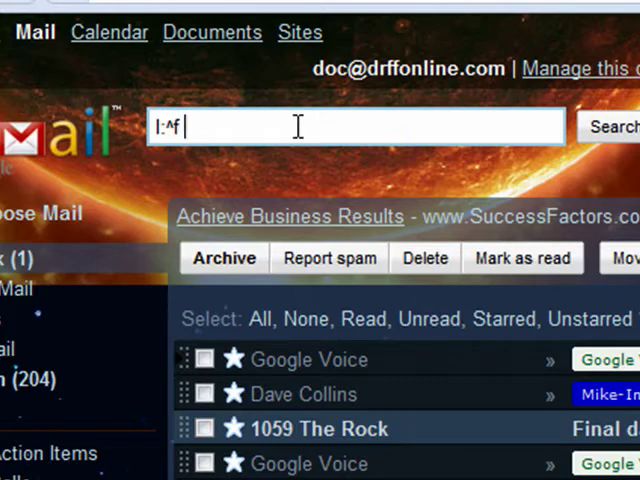
{"action": "type", "text": "from"}
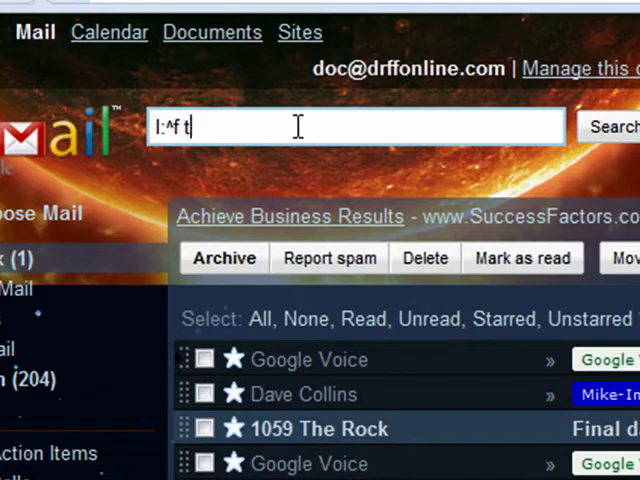
{"action": "type", "text": "o:ande"}
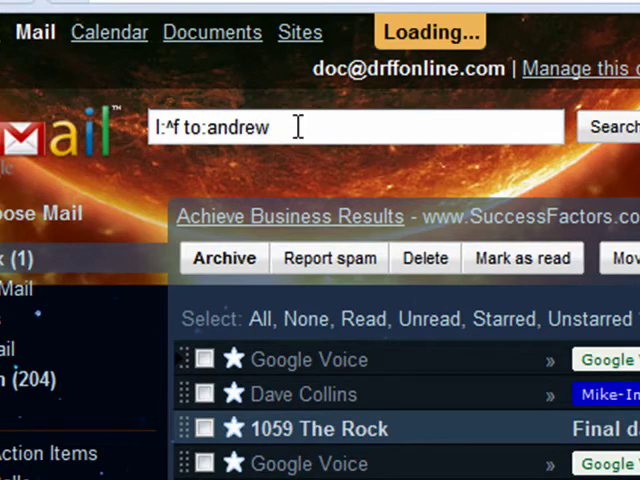
{"action": "left_click", "coordinate": [611, 126]}
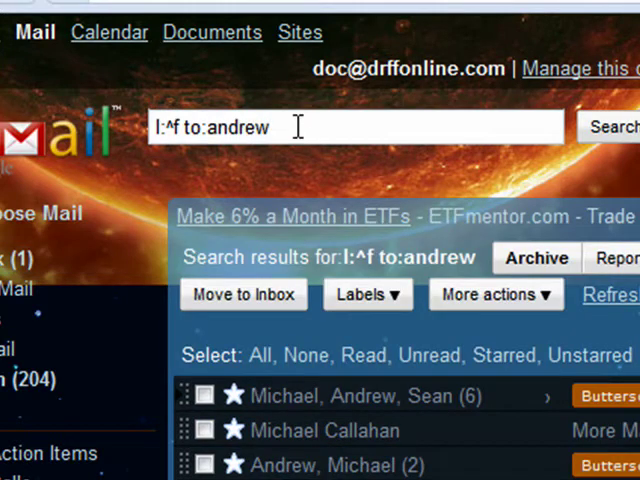